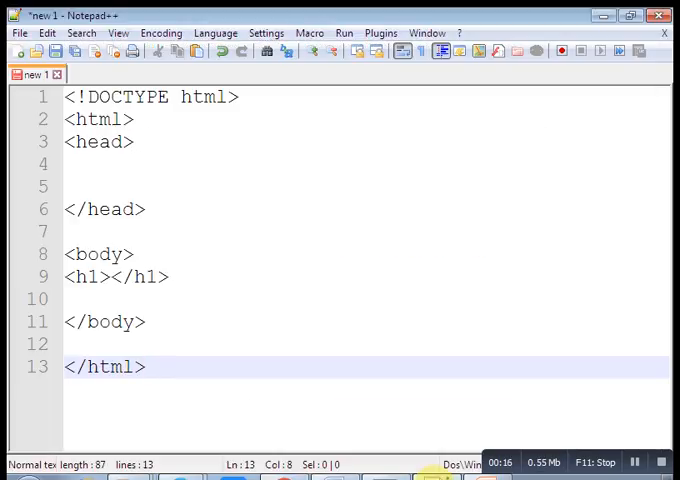
{"action": "mouse_move", "coordinate": [125, 187]}
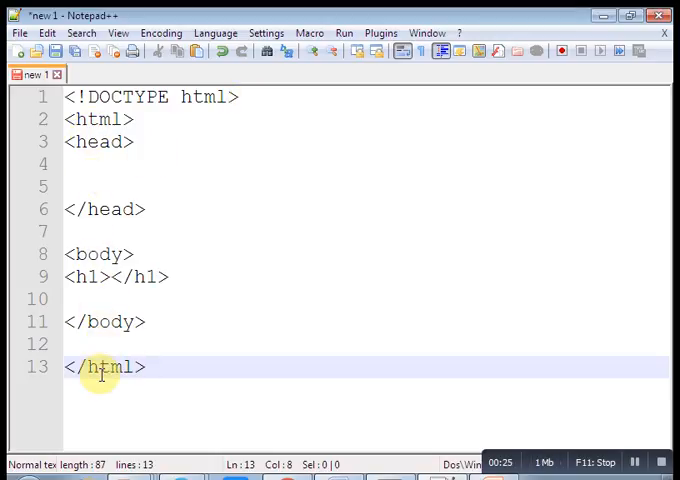
Step: Save the HTML skeleton to the Desktop as 'gujrathi website demo.html' via Save As
{"action": "left_click", "coordinate": [16, 32]}
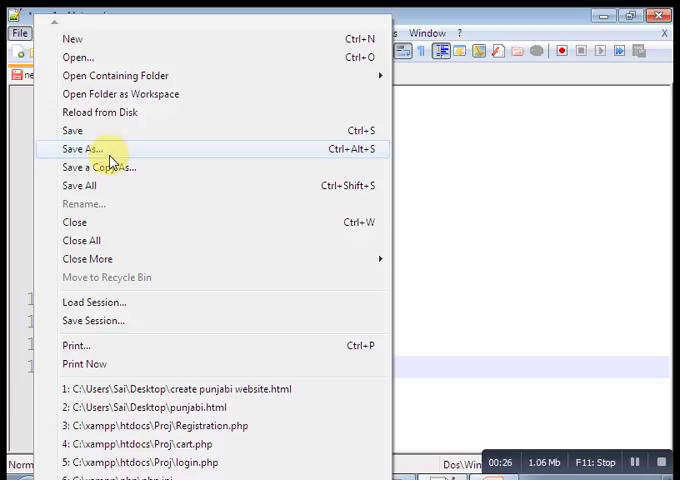
{"action": "left_click", "coordinate": [83, 149]}
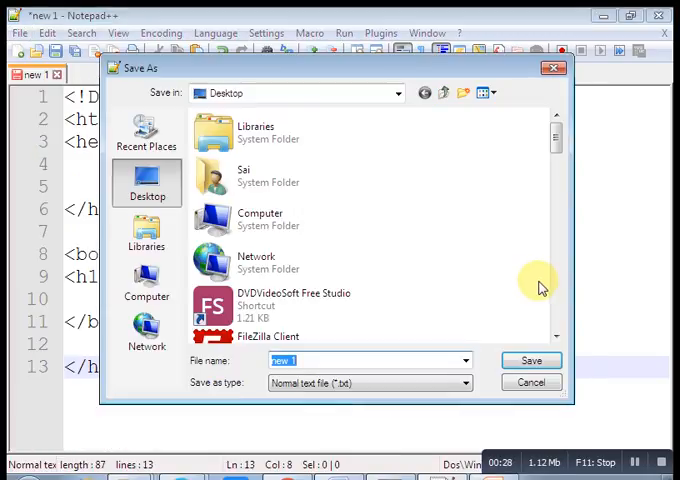
{"action": "type", "text": "guj"}
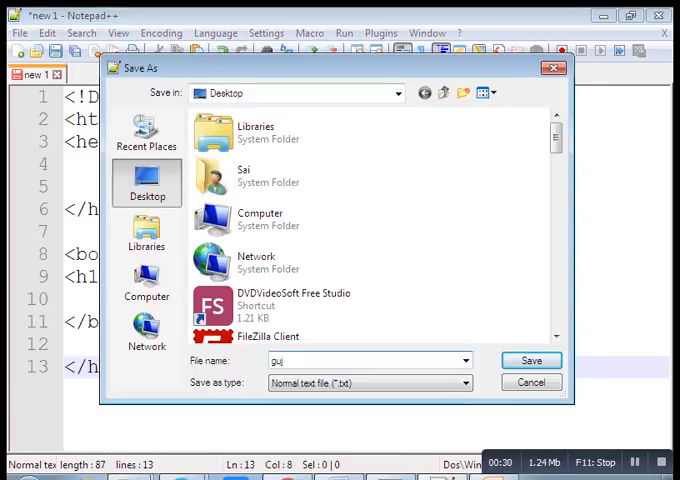
{"action": "type", "text": "rathi website demo"}
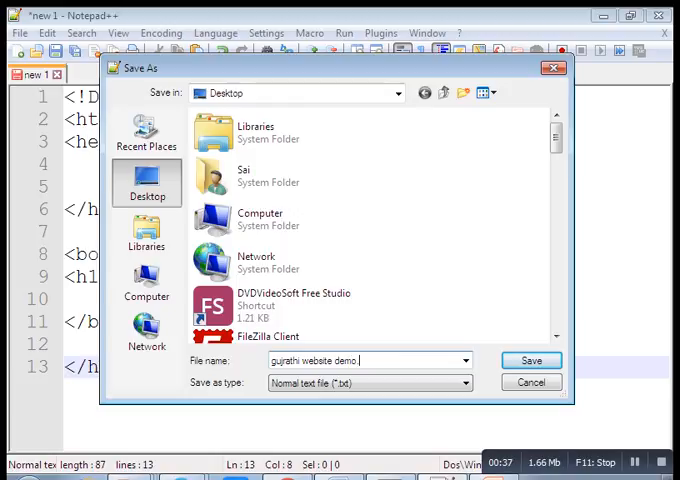
{"action": "left_click", "coordinate": [531, 360]}
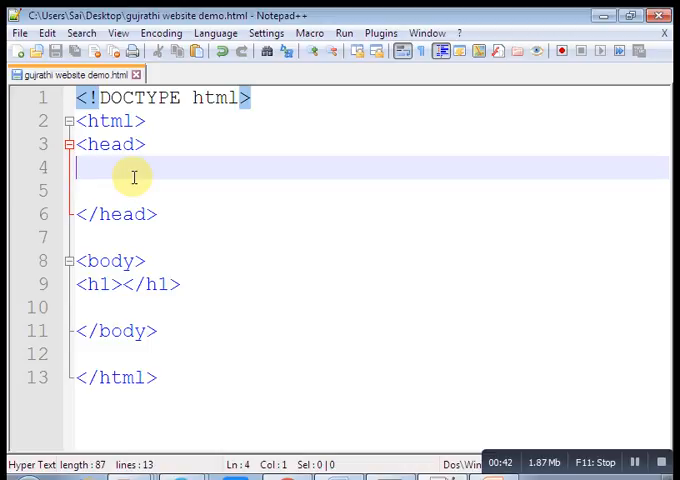
Step: Type <meta encoding="utf-8"> on line 4 inside the head section
{"action": "type", "text": "<"}
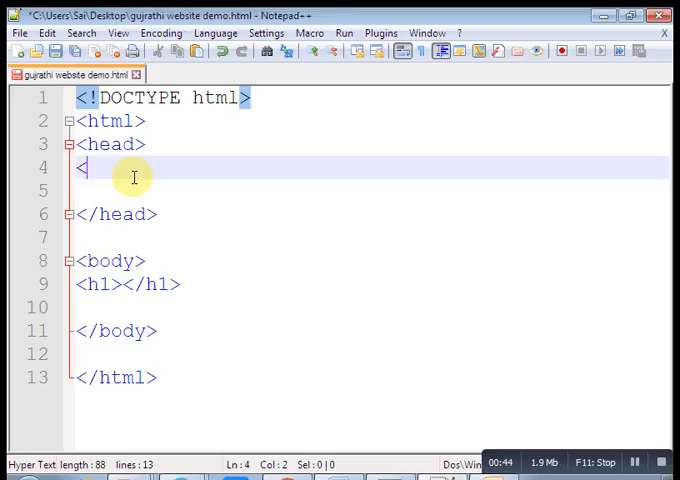
{"action": "type", "text": "meta"}
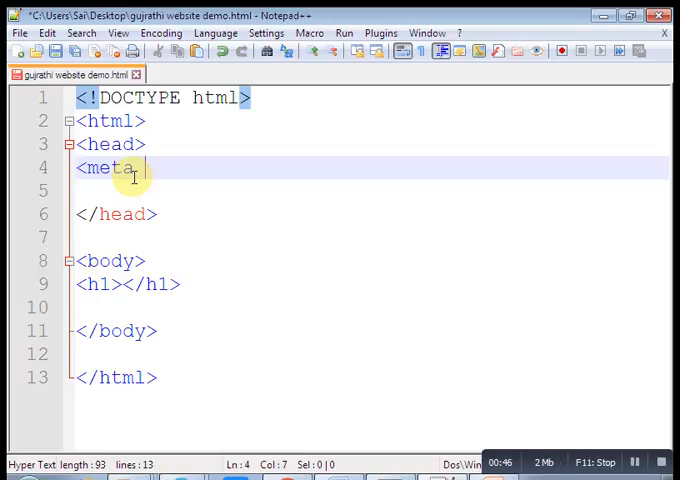
{"action": "type", "text": "encoding"}
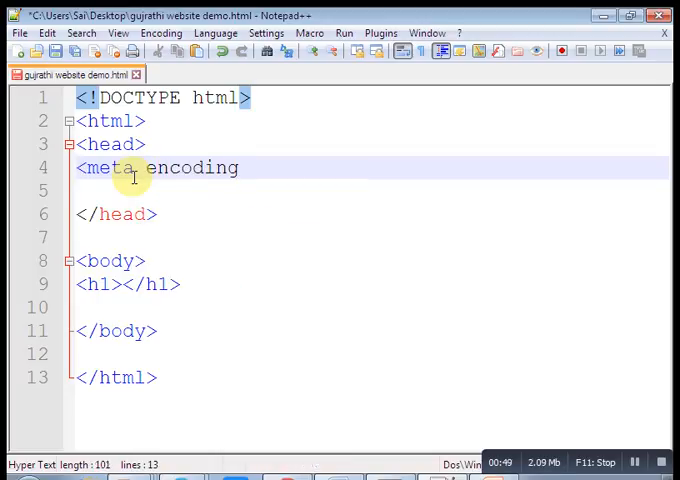
{"action": "type", "text": "=\"\">"}
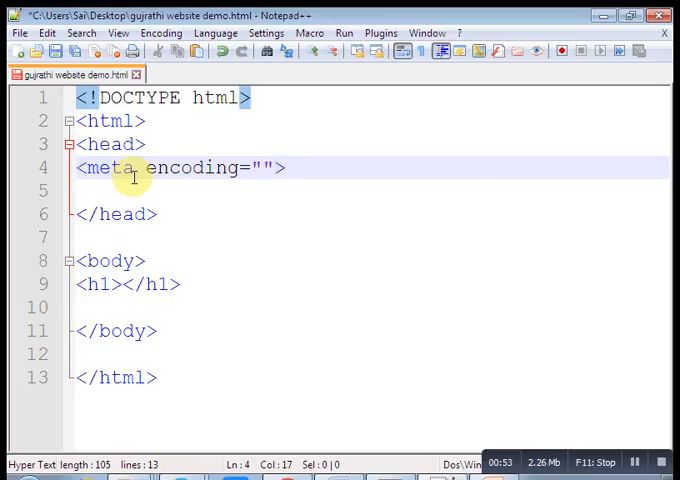
{"action": "type", "text": "utf-"}
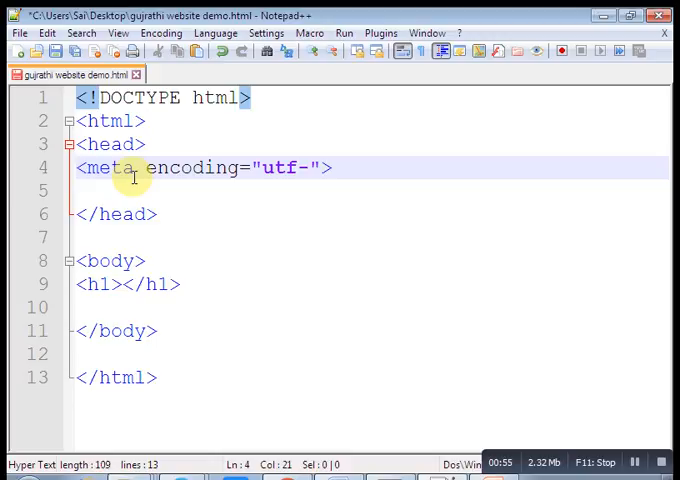
{"action": "type", "text": "8"}
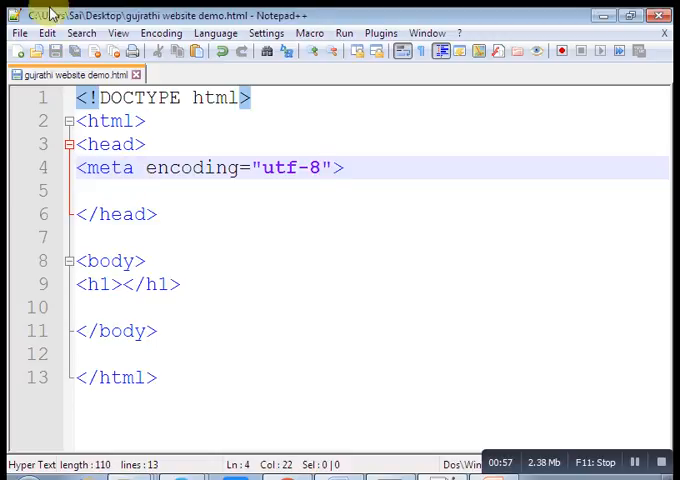
Step: Choose Encode in UTF-8 from the Encoding menu
{"action": "left_click", "coordinate": [18, 32]}
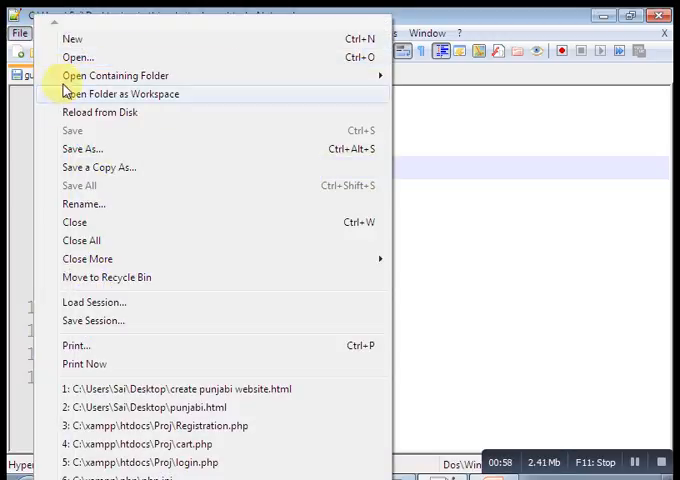
{"action": "left_click", "coordinate": [152, 33]}
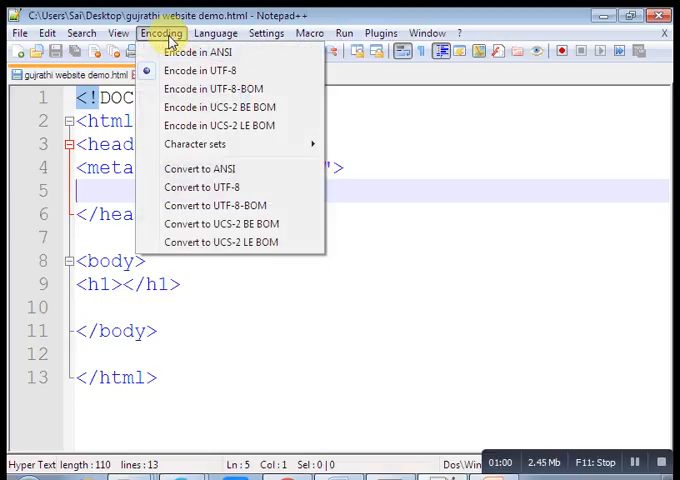
{"action": "mouse_move", "coordinate": [200, 71]}
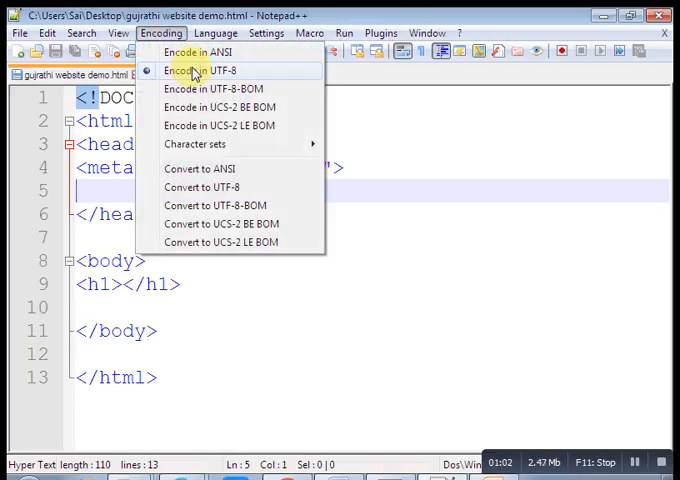
{"action": "left_click", "coordinate": [210, 70]}
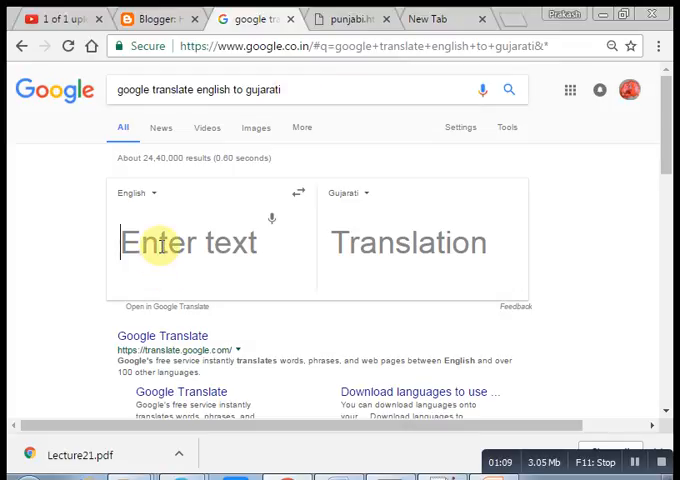
Step: Type the English welcome sentence about website design into Google Translate
{"action": "type", "text": "wel"}
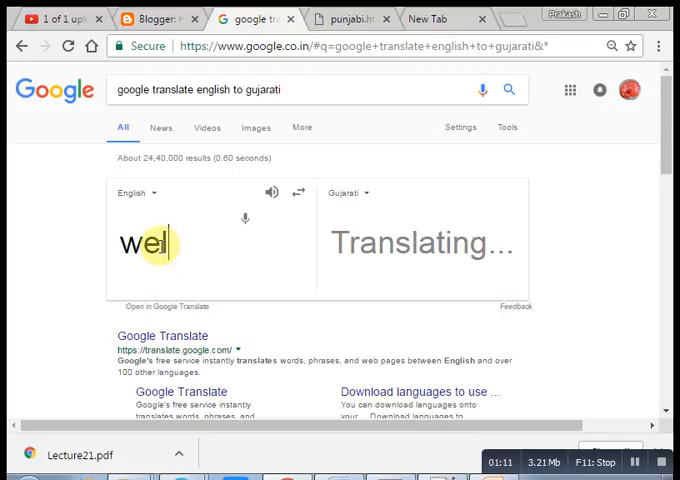
{"action": "type", "text": "come"}
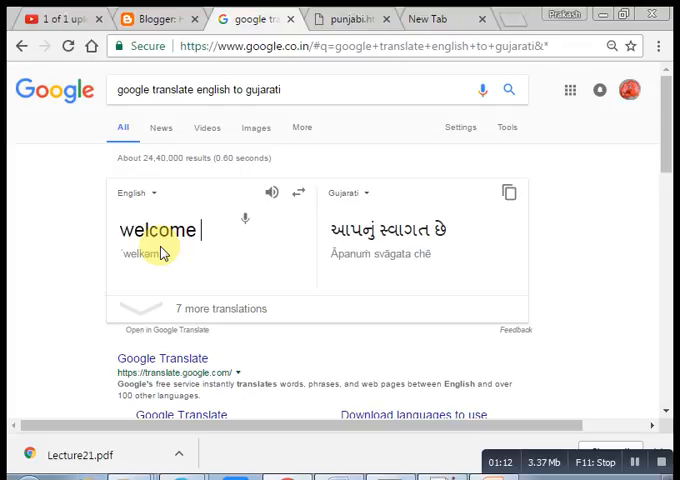
{"action": "type", "text": "to my"}
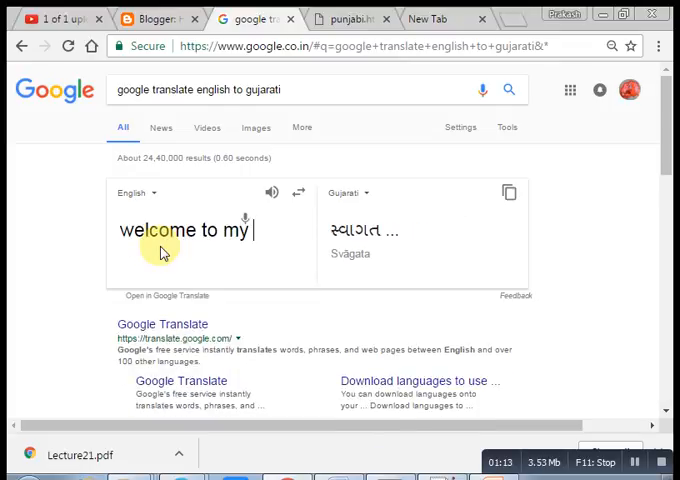
{"action": "type", "text": "to"}
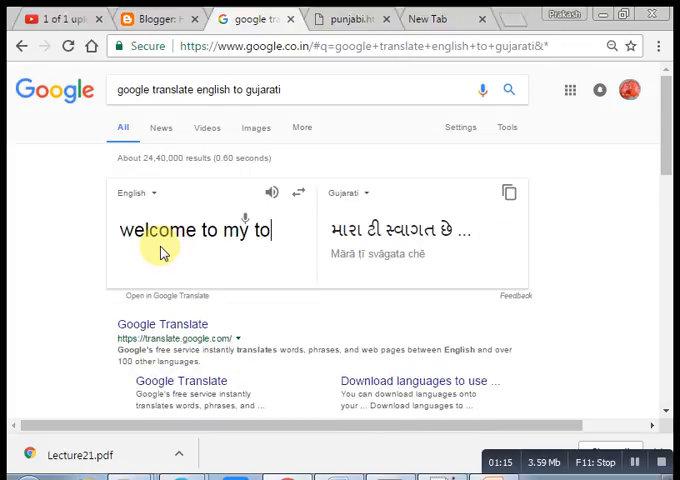
{"action": "type", "text": "torial"}
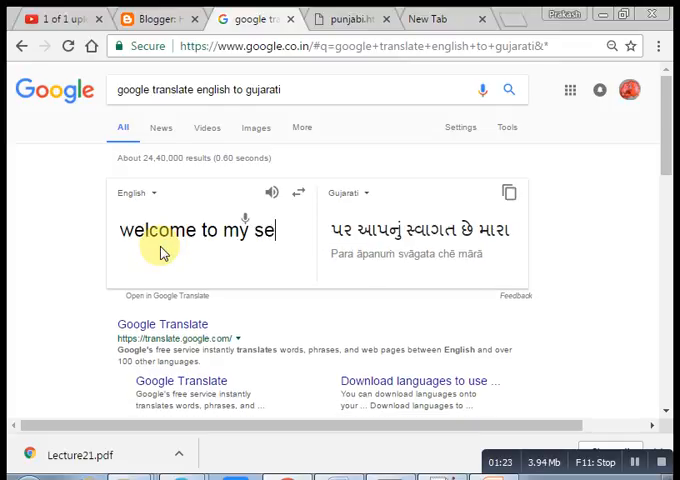
{"action": "type", "text": "ssion of webs"}
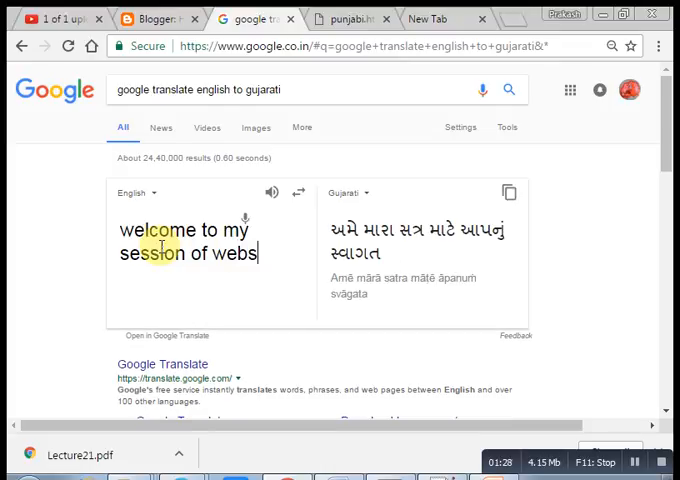
{"action": "type", "text": "ite"}
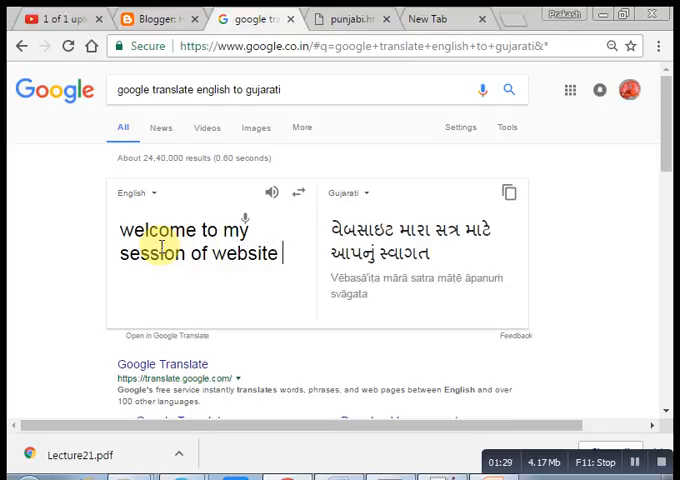
{"action": "type", "text": "using g"}
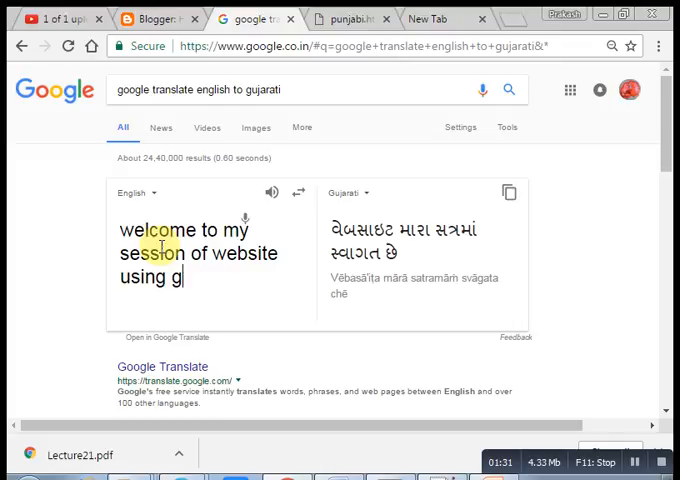
{"action": "type", "text": "ujrathi"}
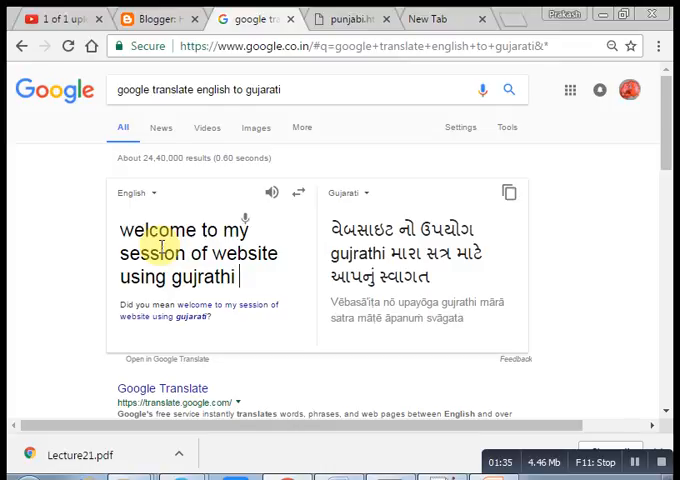
{"action": "type", "text": "font"}
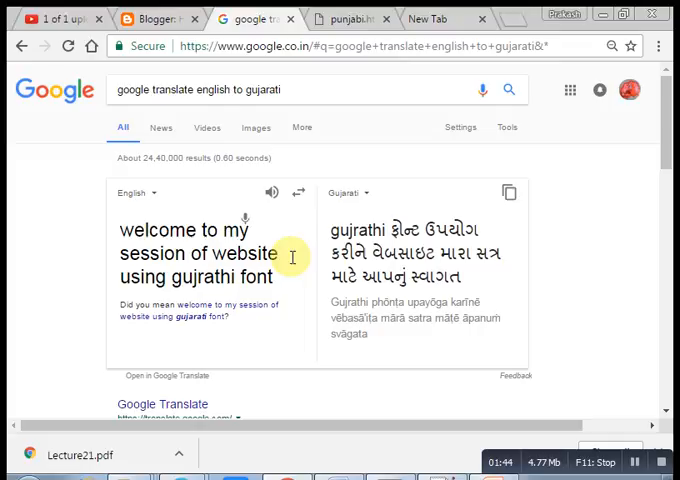
{"action": "mouse_move", "coordinate": [272, 277]}
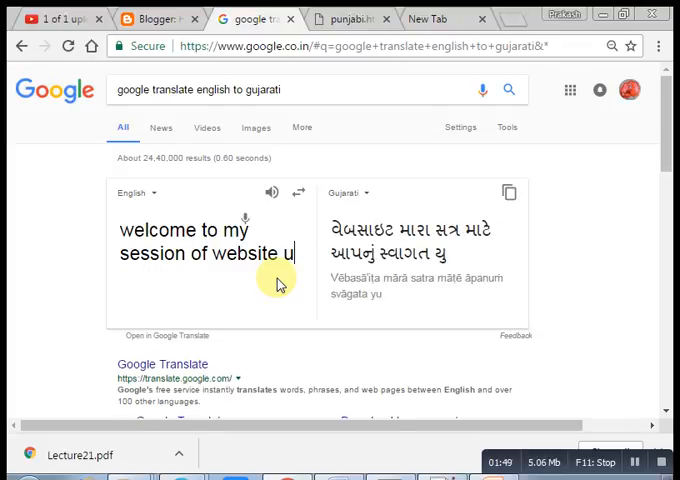
Step: Finish the sentence as 'welcome to my session of website designing' and copy the Gujarati output
{"action": "type", "text": "d"}
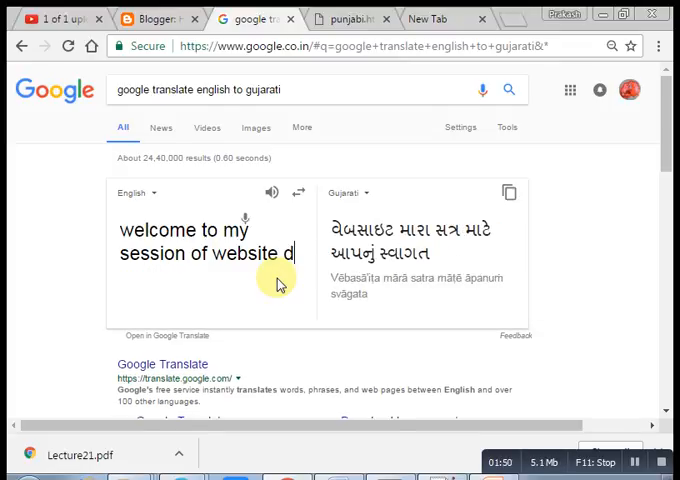
{"action": "type", "text": "esign"}
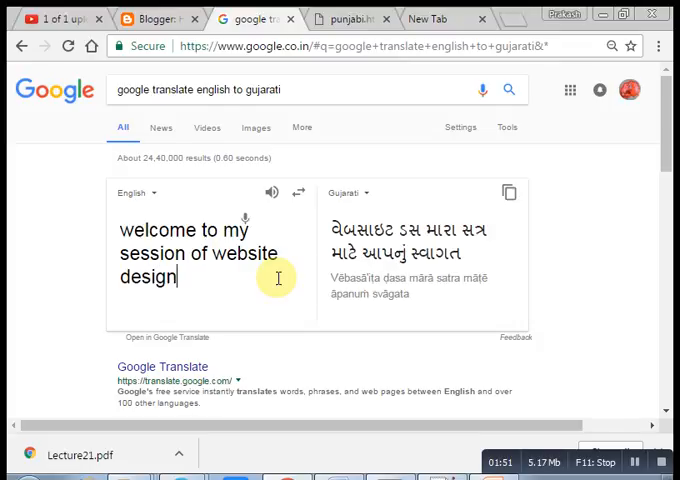
{"action": "type", "text": "ing"}
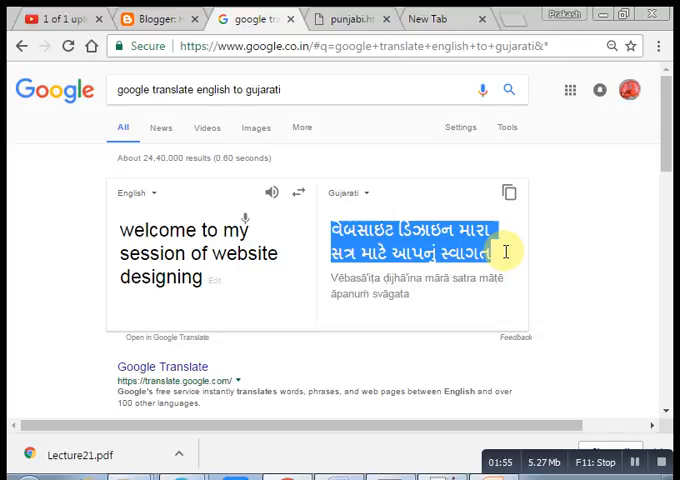
{"action": "right_click", "coordinate": [420, 250]}
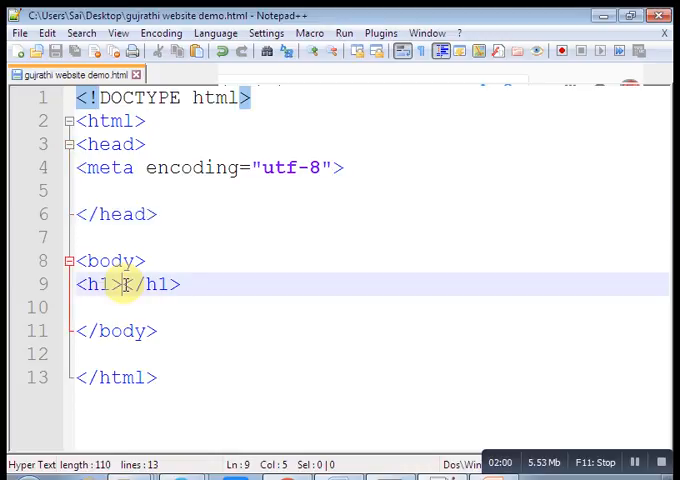
Step: Paste the Gujarati welcome text into the h1 heading and launch the page in Firefox
{"action": "type", "text": "વેબસાઇટ ડિઝાઇન મારા સત્ર માટે આપનું સ્વાગત"}
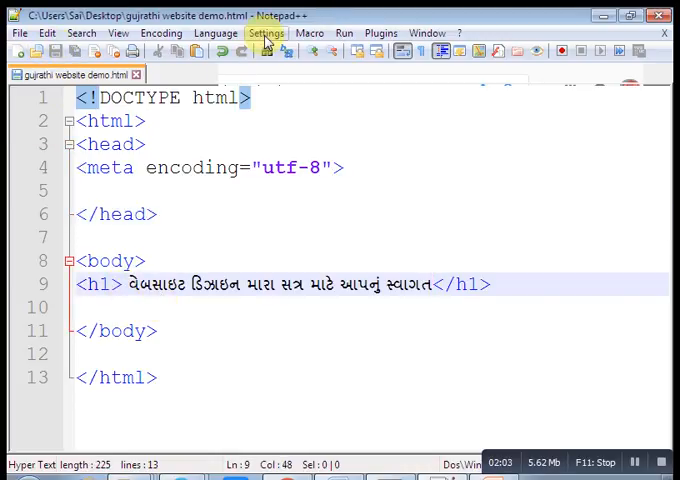
{"action": "left_click", "coordinate": [344, 32]}
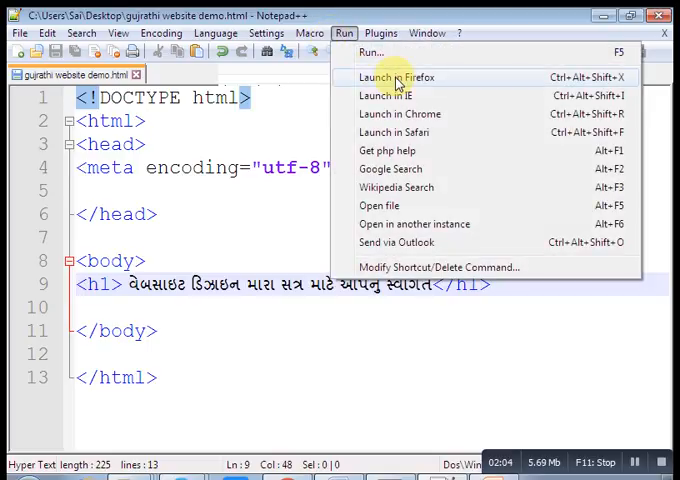
{"action": "left_click", "coordinate": [401, 76]}
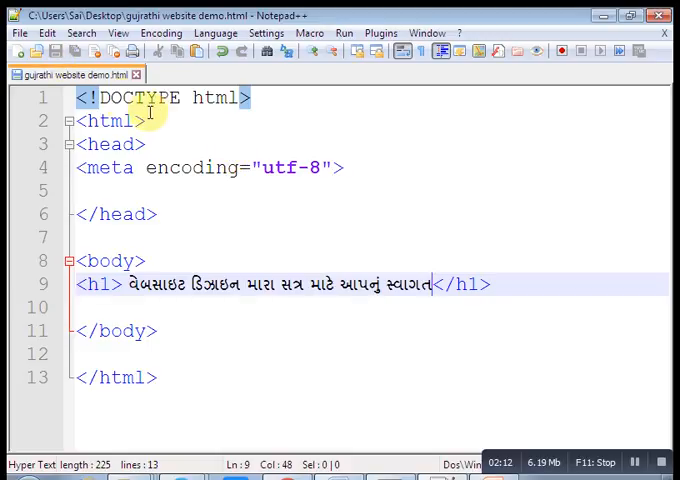
{"action": "mouse_move", "coordinate": [308, 178]}
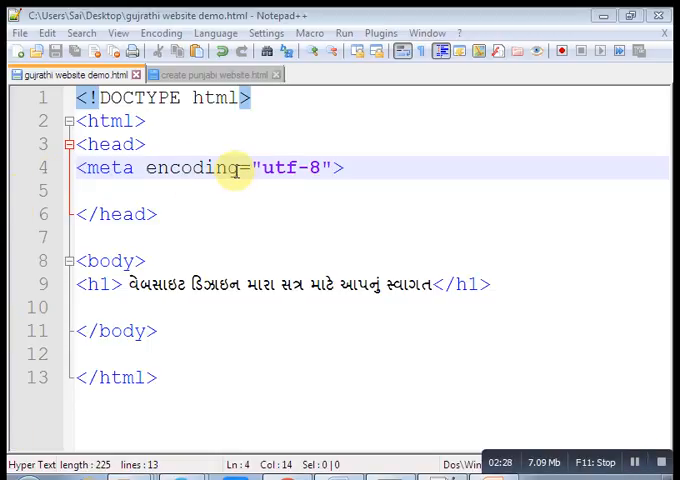
Step: Replace the meta attribute 'encoding' with 'charset' and relaunch the page in Firefox
{"action": "double_click", "coordinate": [192, 167]}
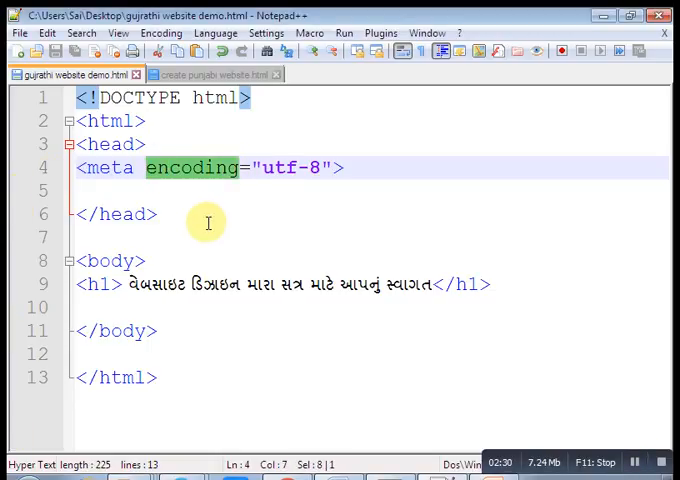
{"action": "type", "text": "charset"}
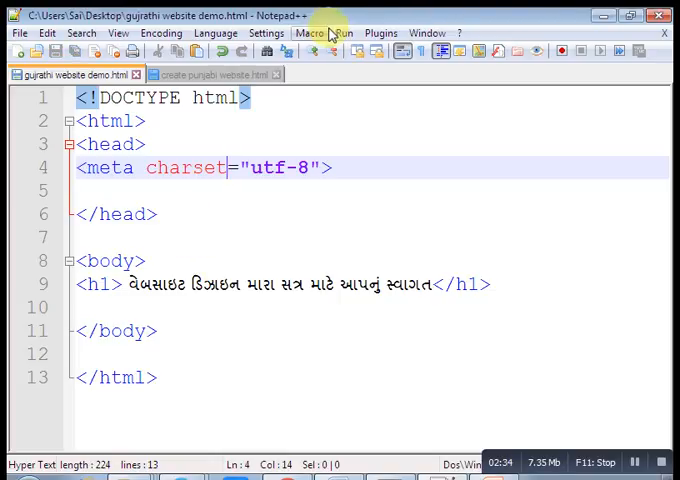
{"action": "left_click", "coordinate": [343, 32]}
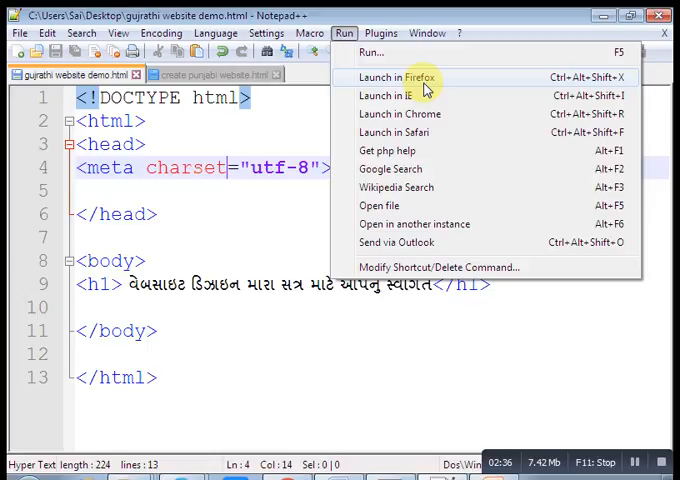
{"action": "left_click", "coordinate": [406, 77]}
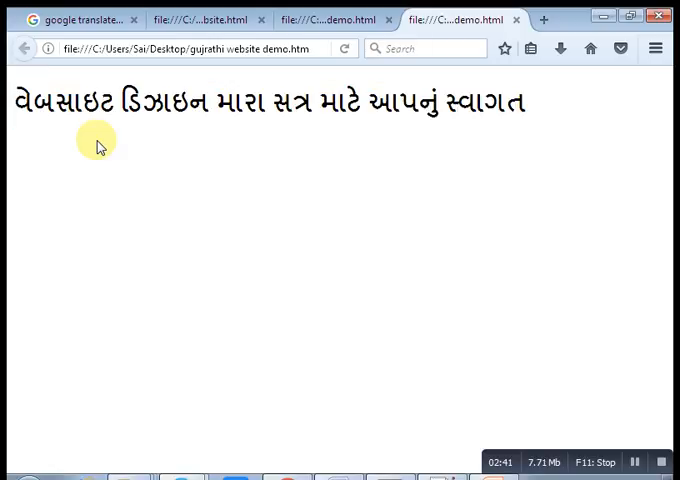
{"action": "mouse_move", "coordinate": [371, 249]}
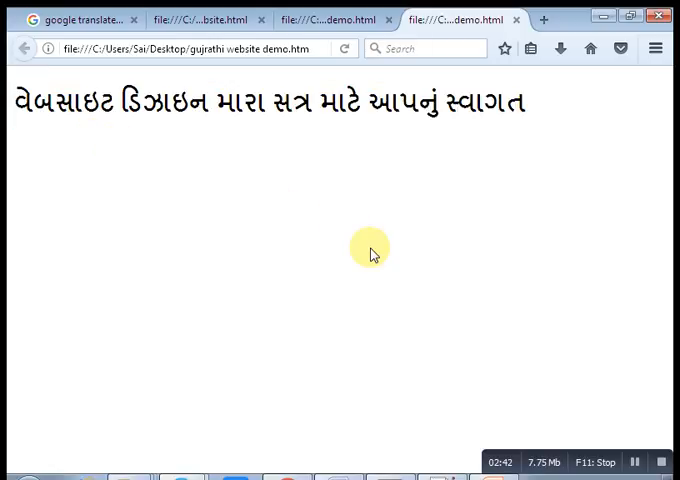